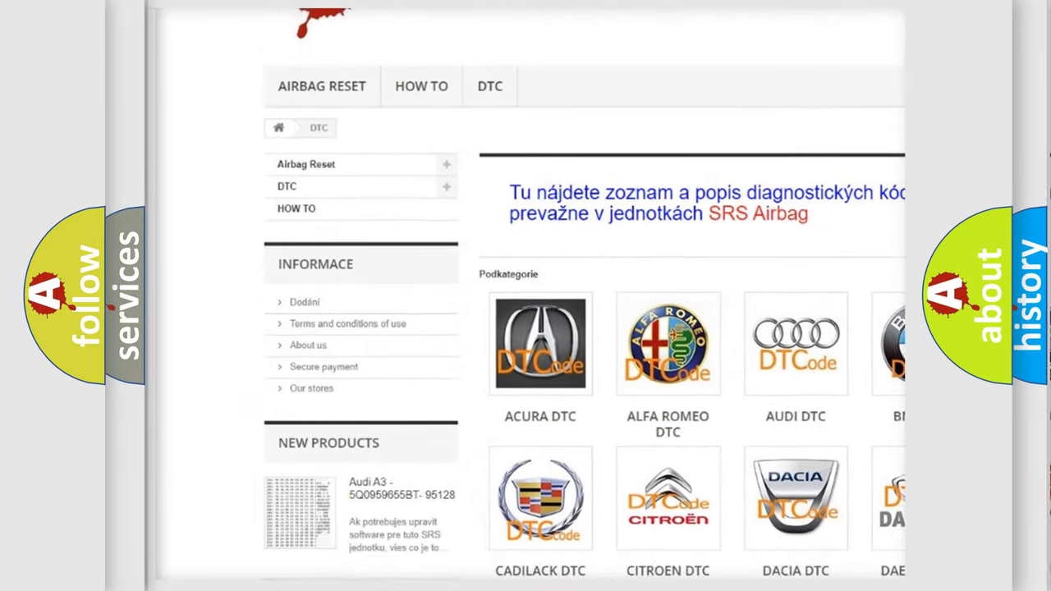
pyautogui.scroll(-3)
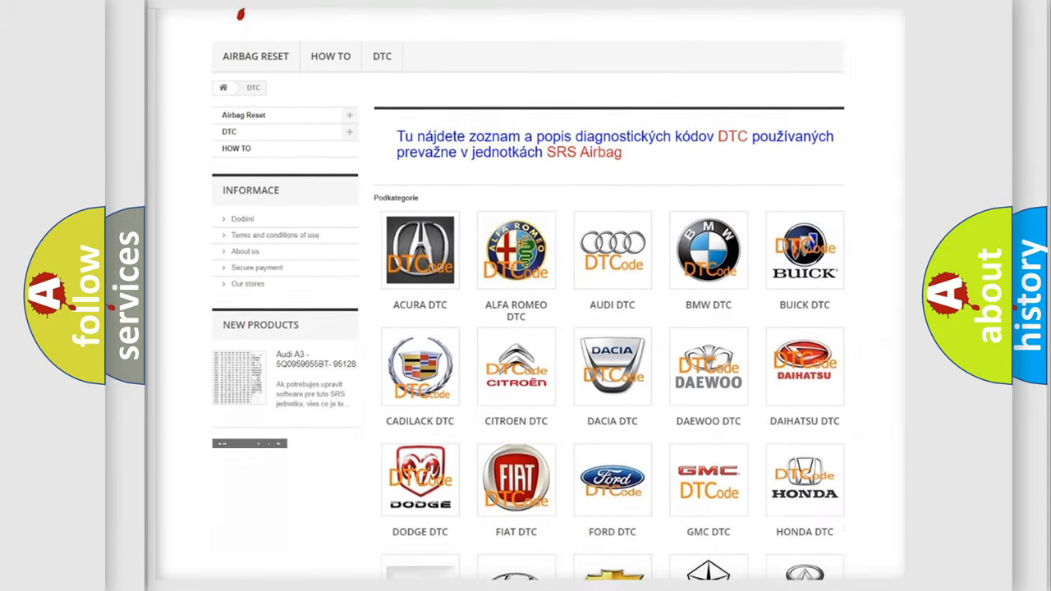
pyautogui.scroll(-3)
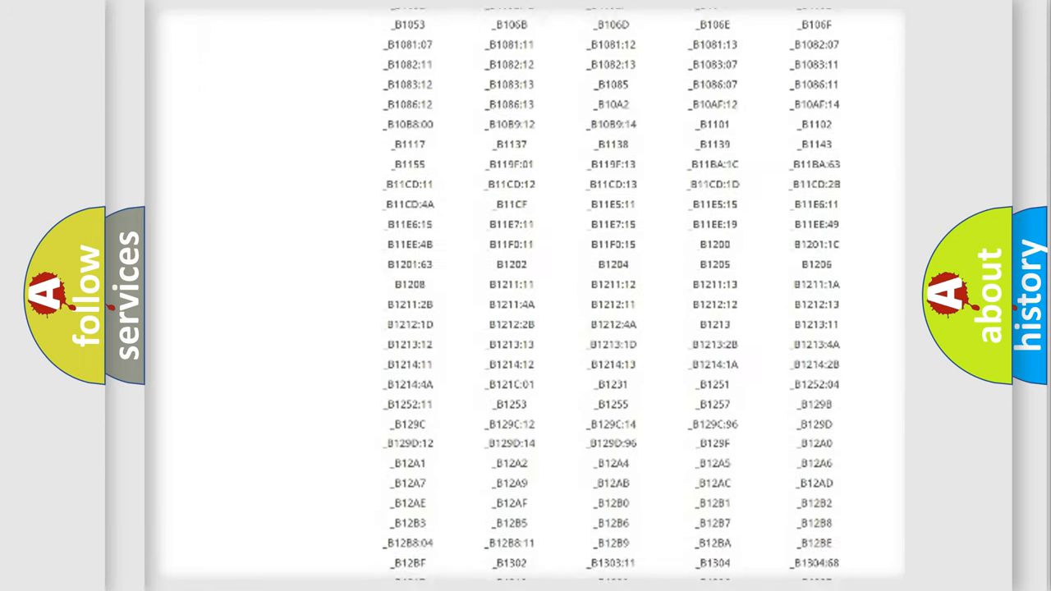
pyautogui.scroll(-3)
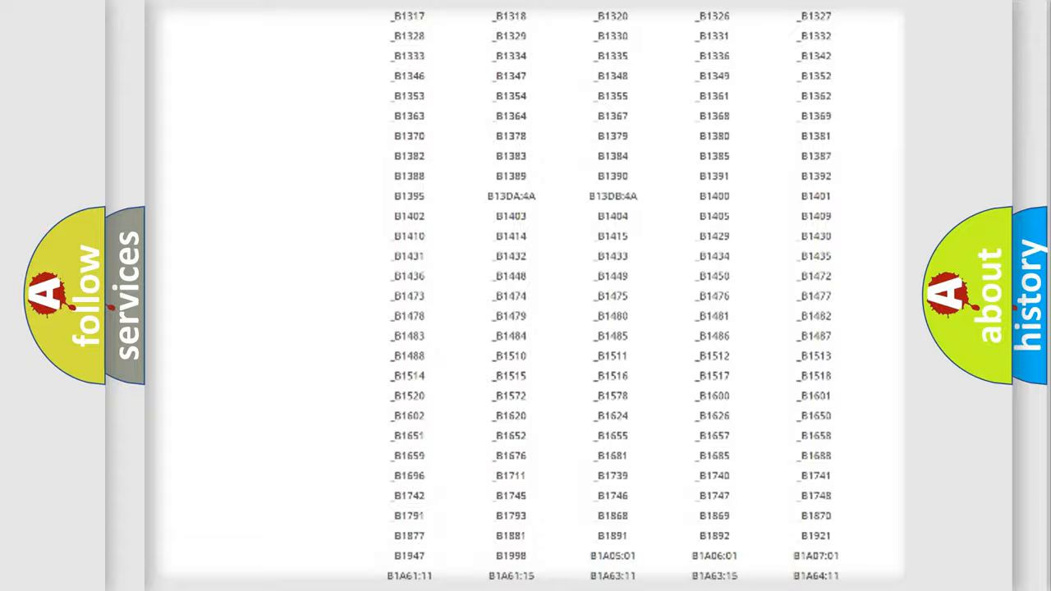